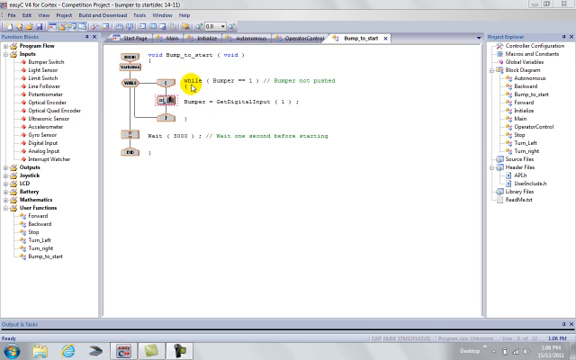
mouse_move(262, 136)
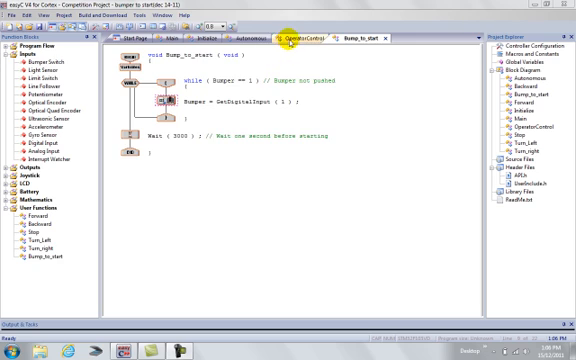
View the OperatorControl function's Tank2 drive loop before moving to the Main function
left_click(300, 36)
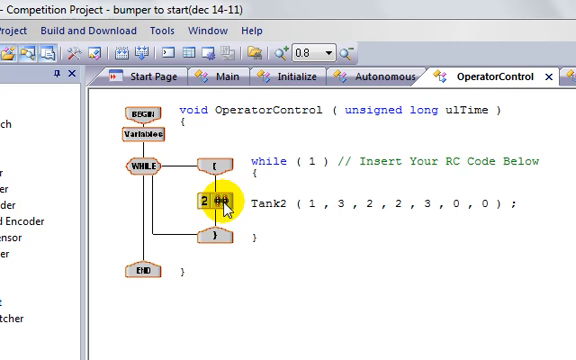
mouse_move(350, 200)
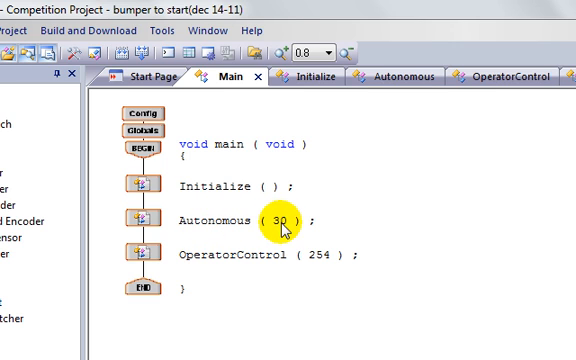
mouse_move(196, 258)
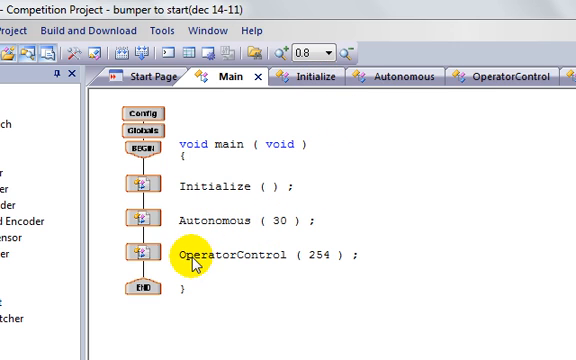
mouse_move(324, 188)
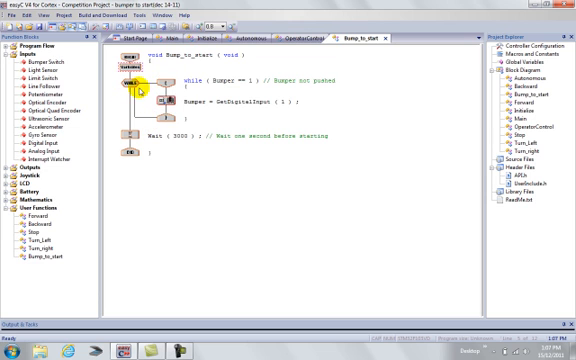
mouse_move(156, 90)
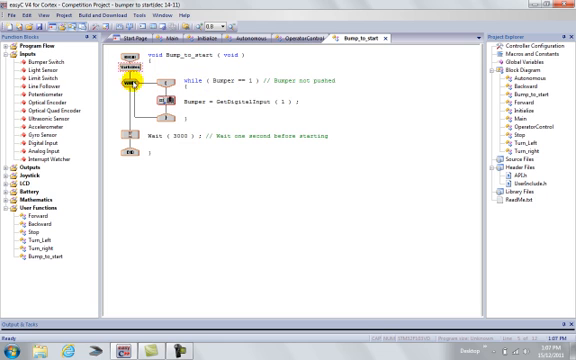
double_click(130, 86)
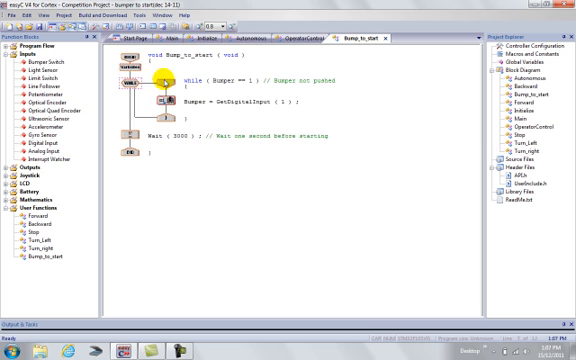
mouse_move(156, 114)
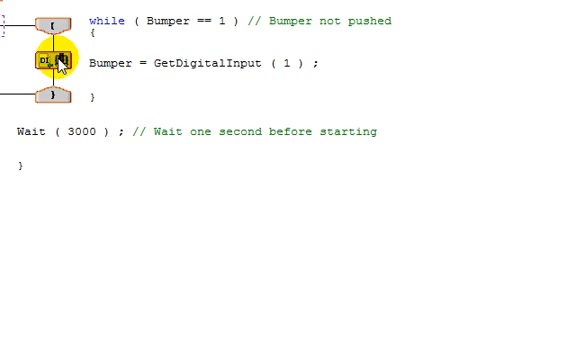
double_click(48, 62)
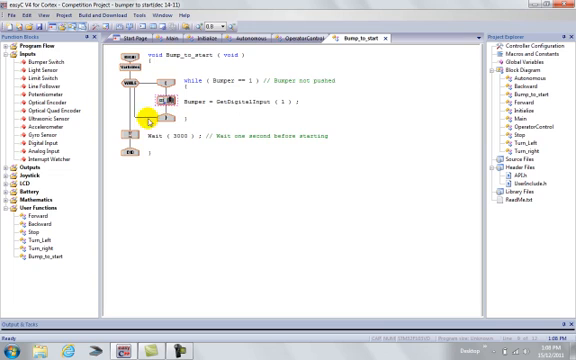
mouse_move(172, 108)
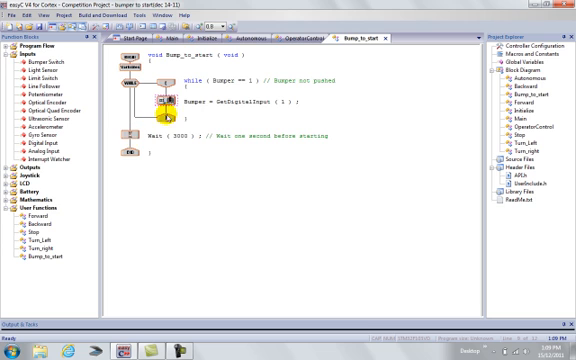
mouse_move(106, 162)
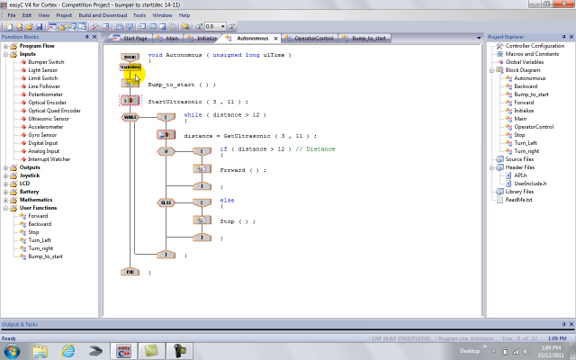
left_click(128, 72)
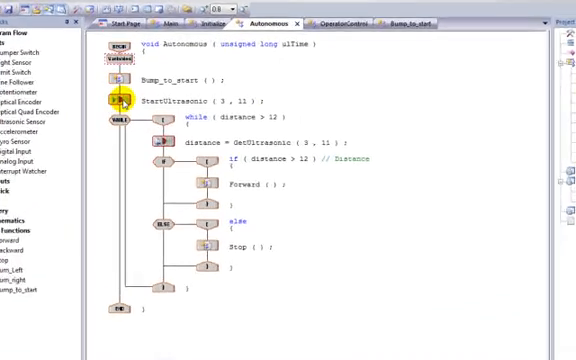
double_click(118, 100)
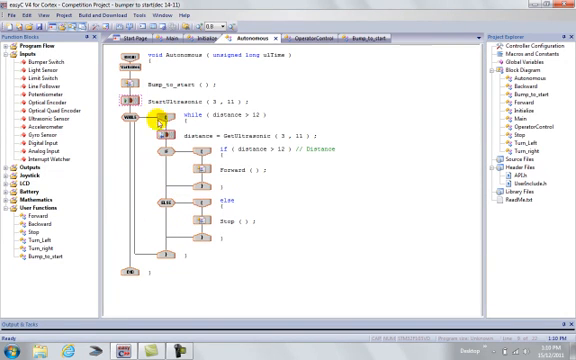
mouse_move(168, 212)
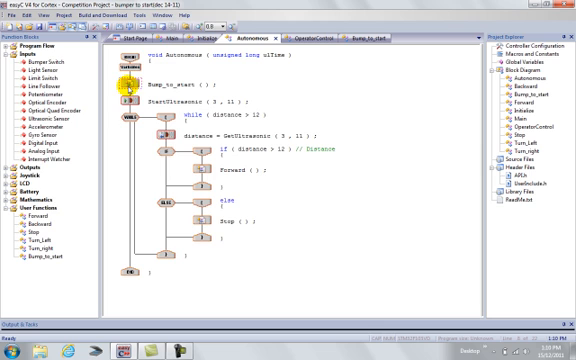
mouse_move(160, 218)
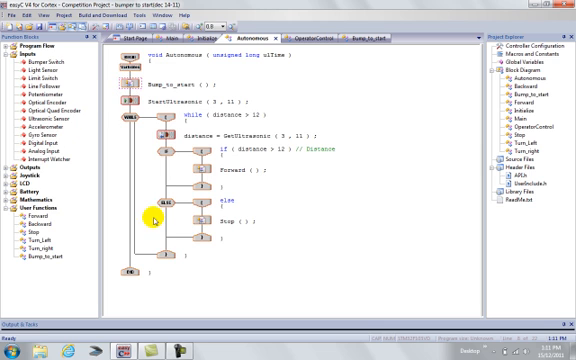
mouse_move(152, 74)
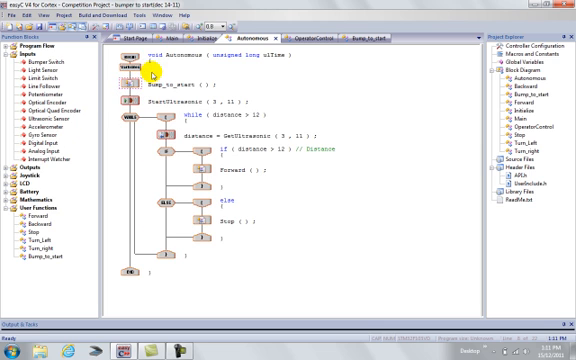